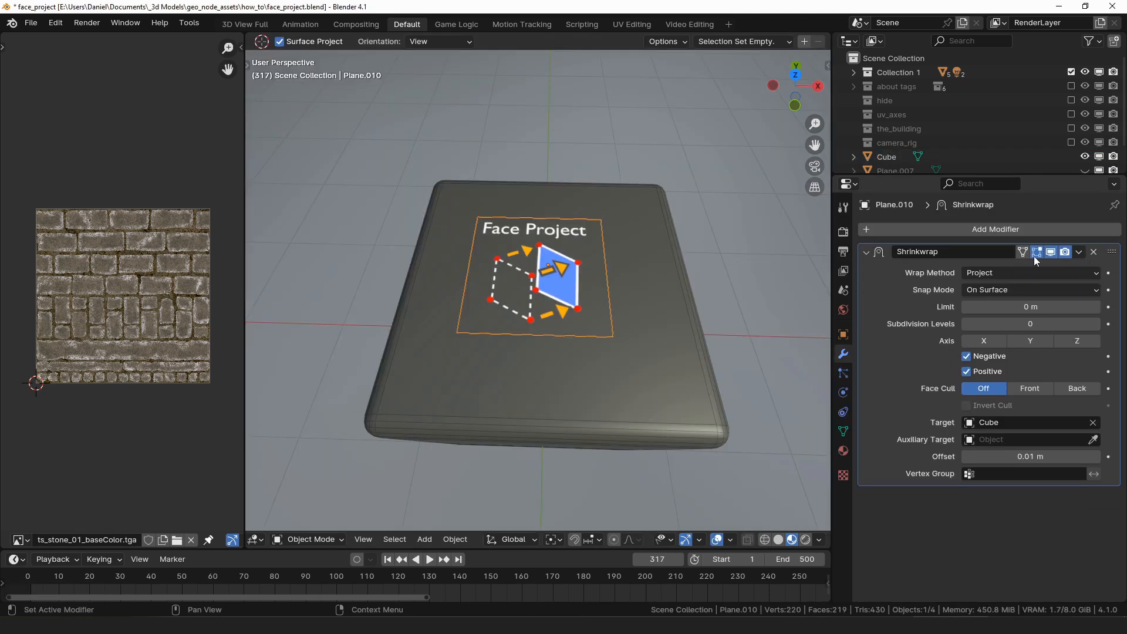
Show the stone building scene and select Plane.010, which has no modifiers
drag(534, 281, 672, 265)
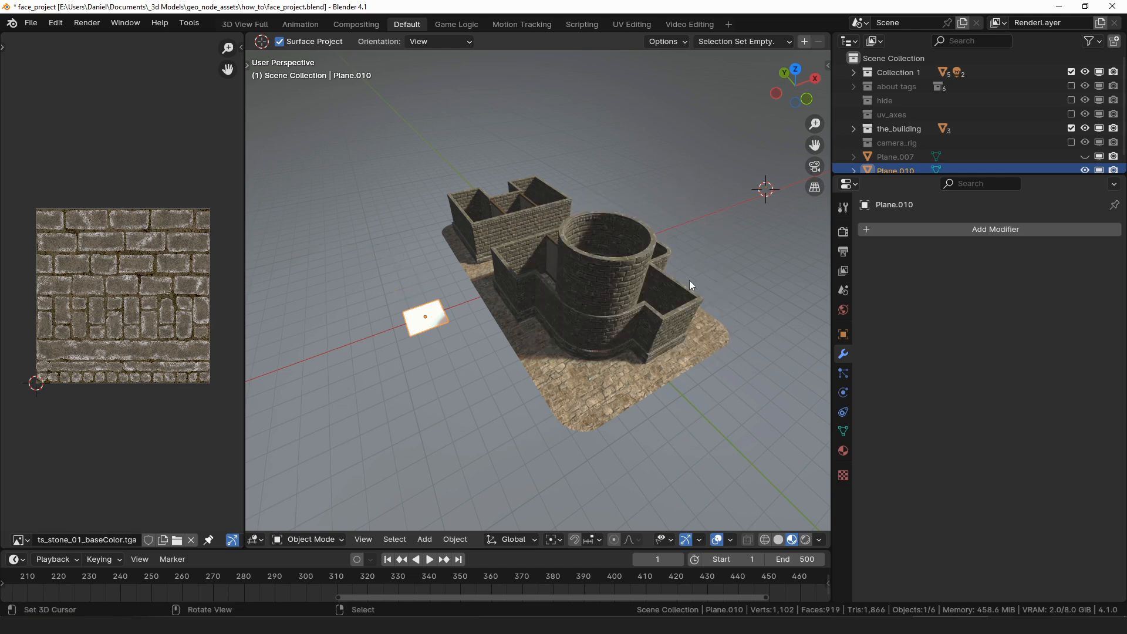
Add a Face Project modifier to the plane, snapping it onto the the_building collection
text(face)
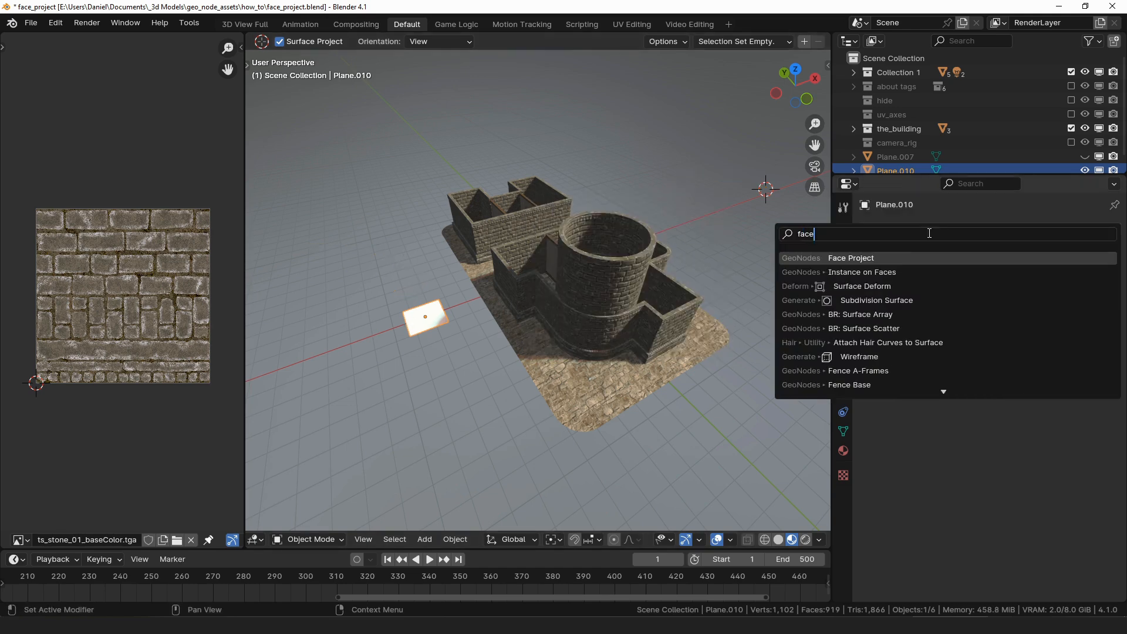
click(851, 257)
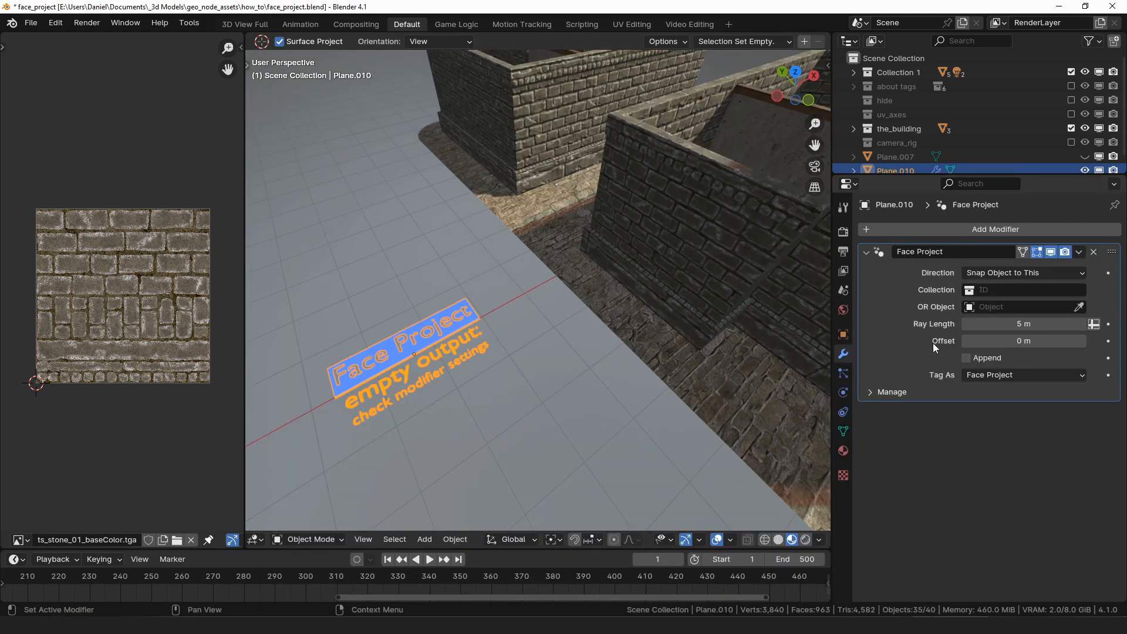
click(1022, 272)
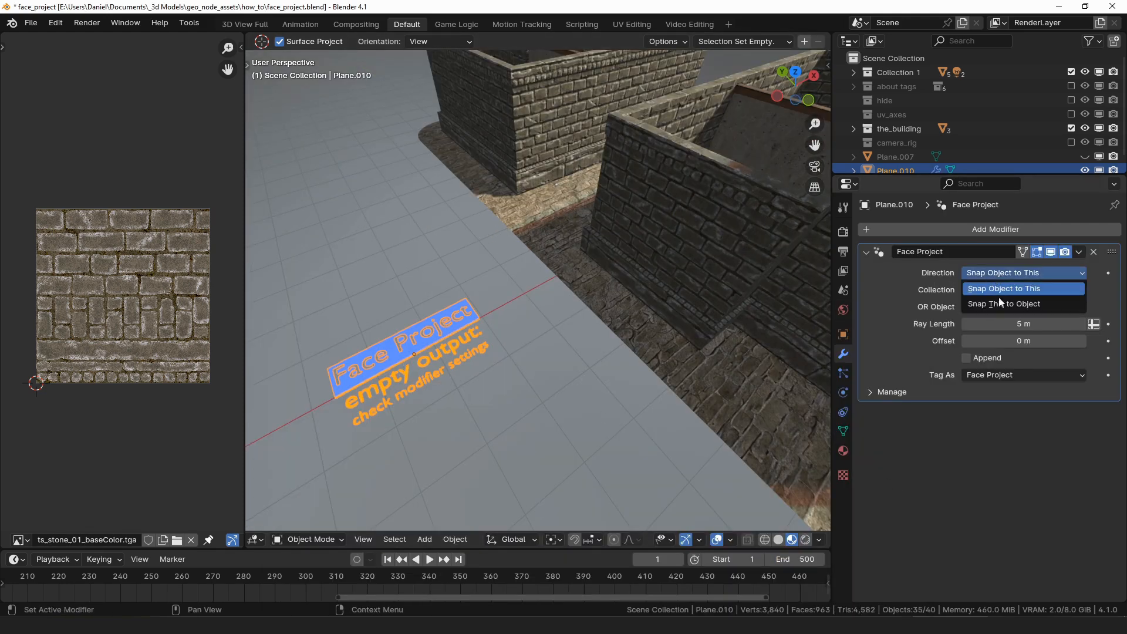
click(1006, 303)
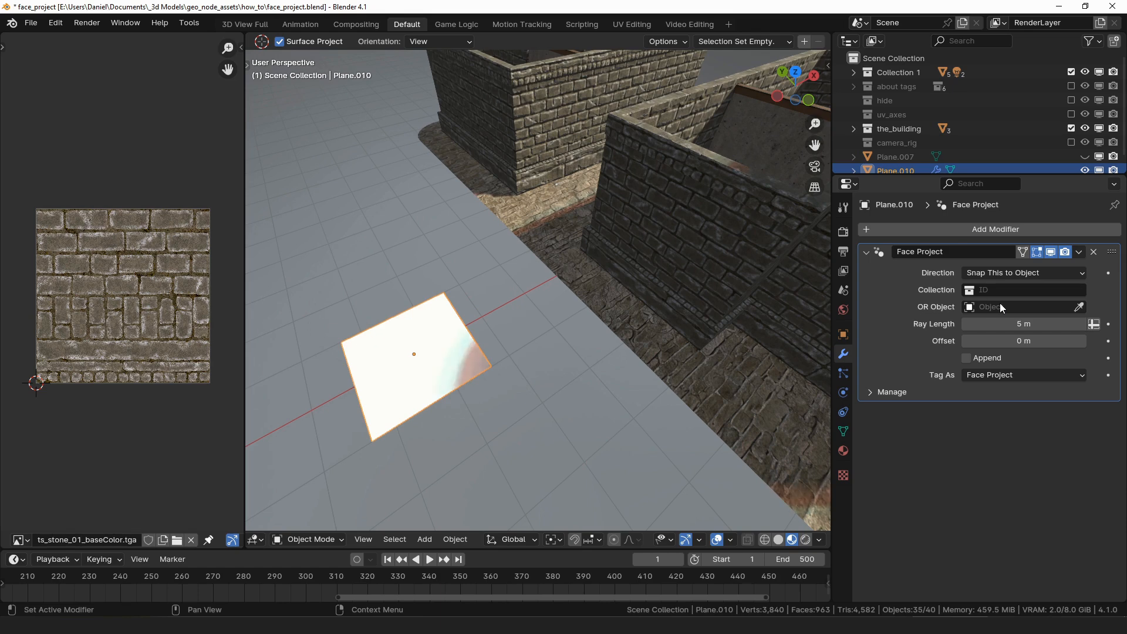
click(1086, 307)
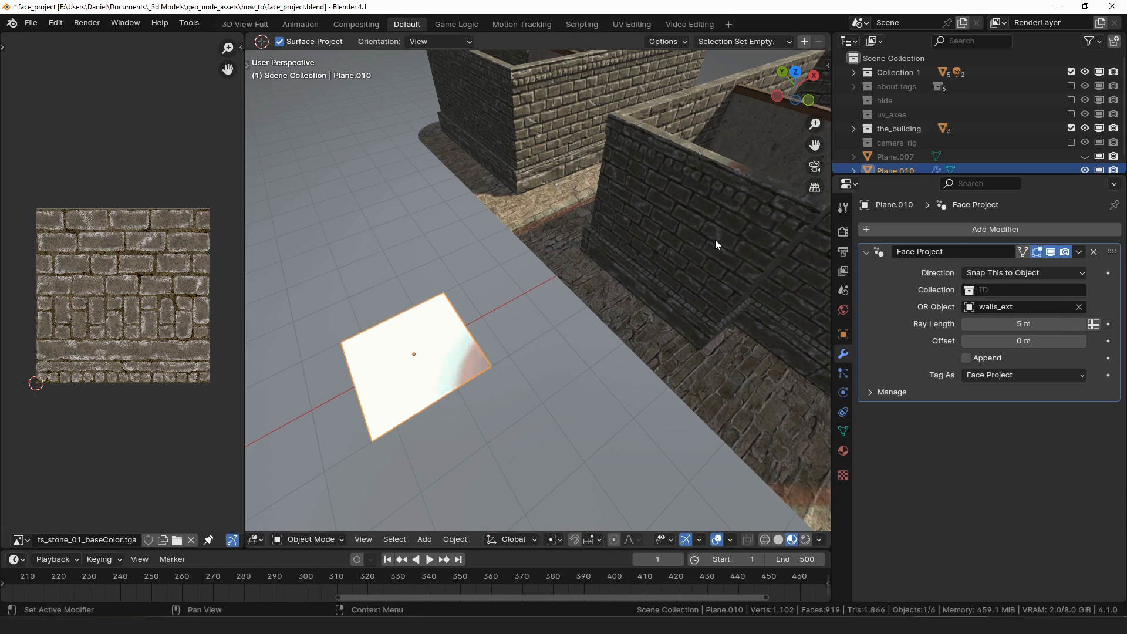
click(1024, 290)
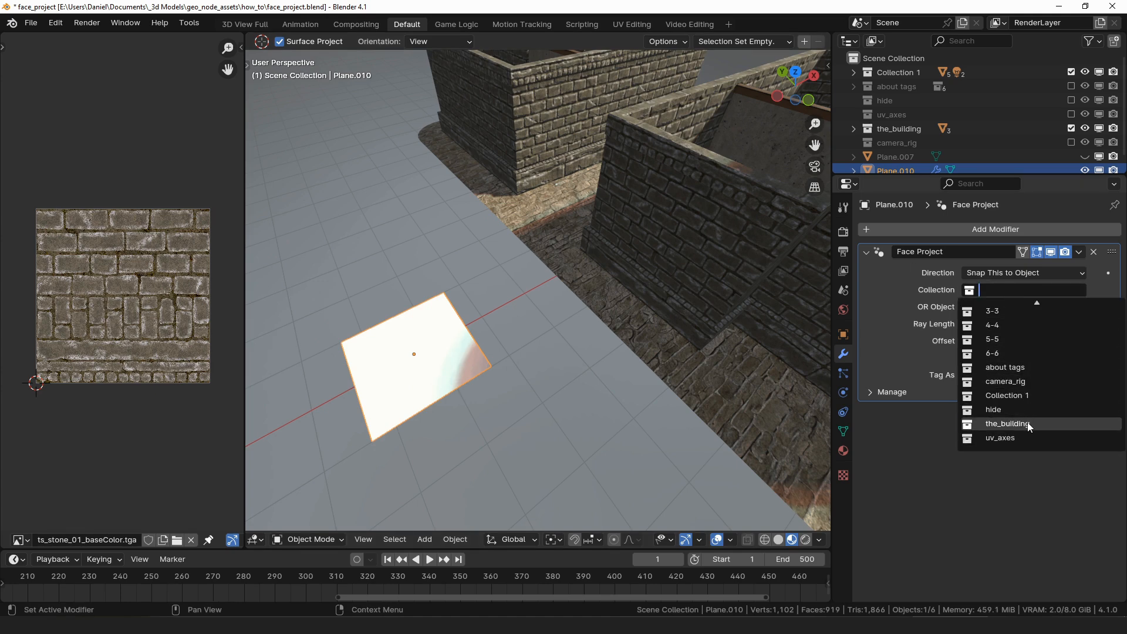
click(1007, 423)
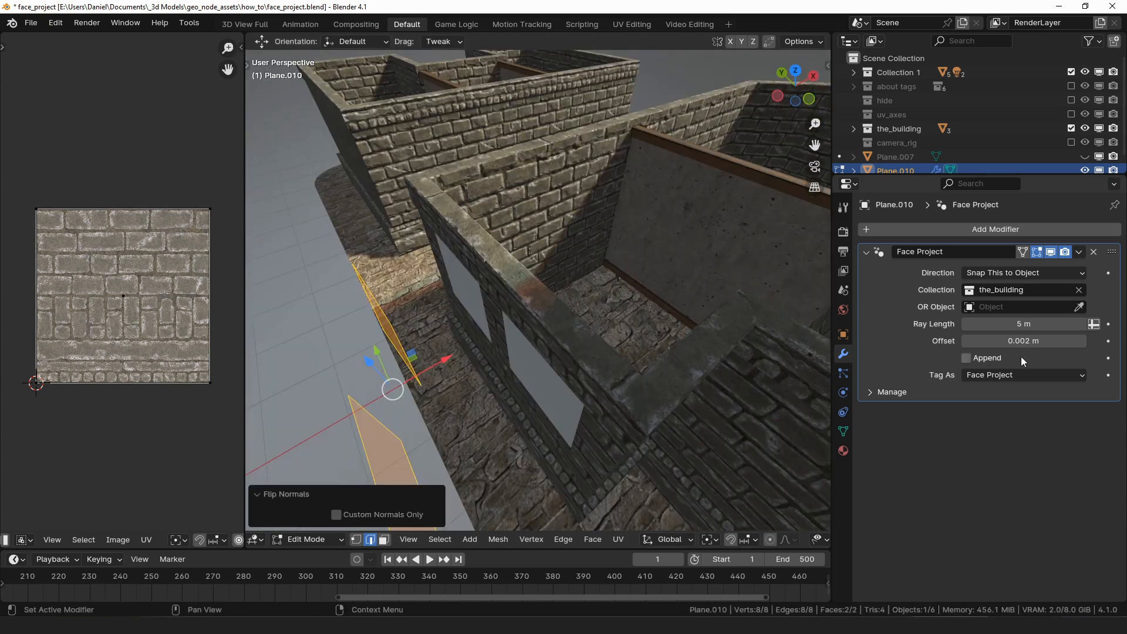
Move the plane so it lies flat on the building's outer wall
drag(1056, 341, 970, 340)
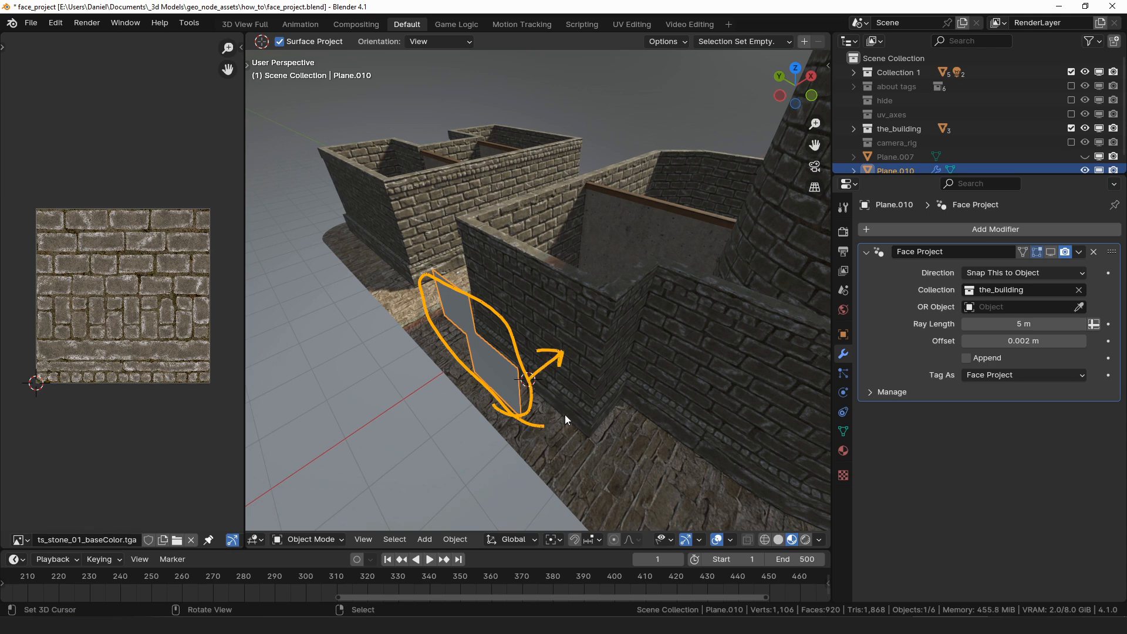
mouse_move(640, 379)
text(face)
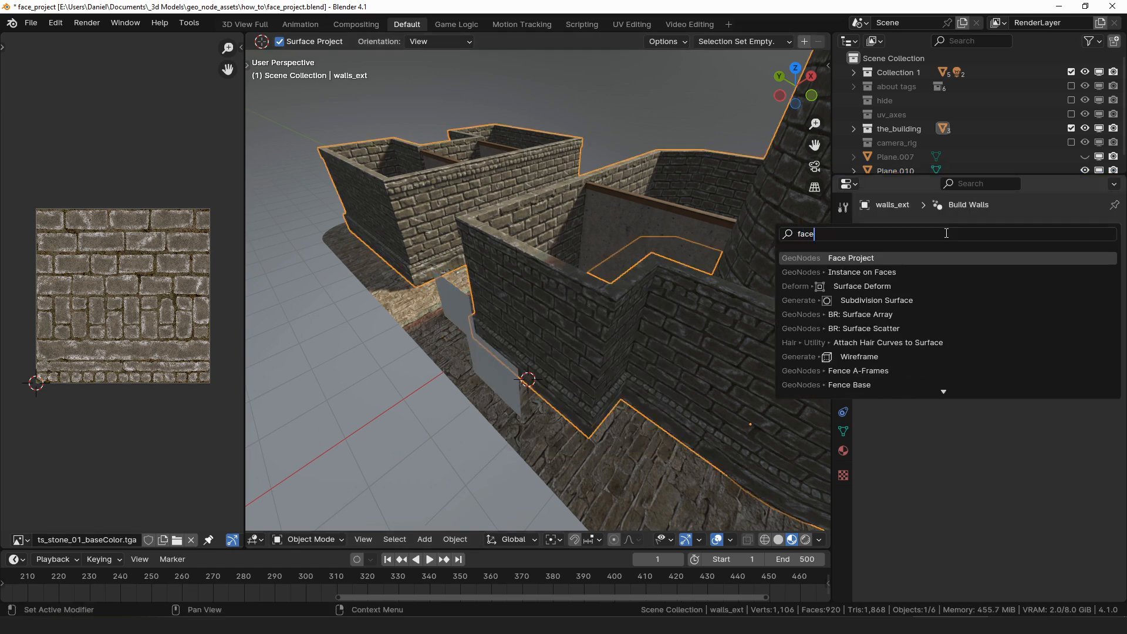
Add a Face Project modifier to walls_ext that snaps it onto Plane.010
click(851, 257)
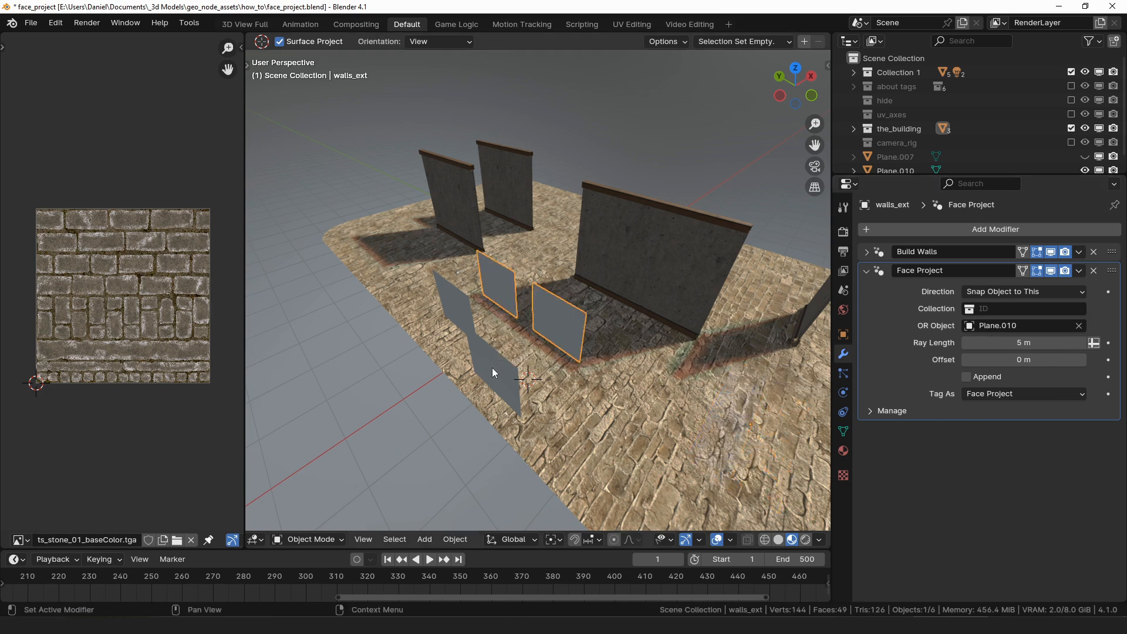
drag(493, 372, 539, 379)
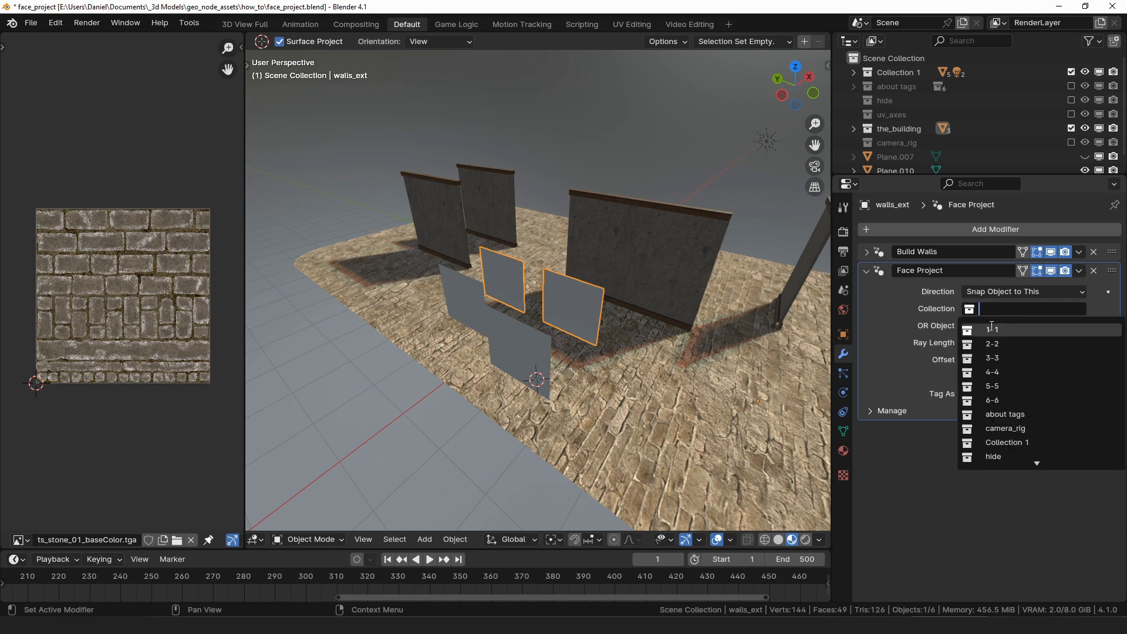
click(1021, 325)
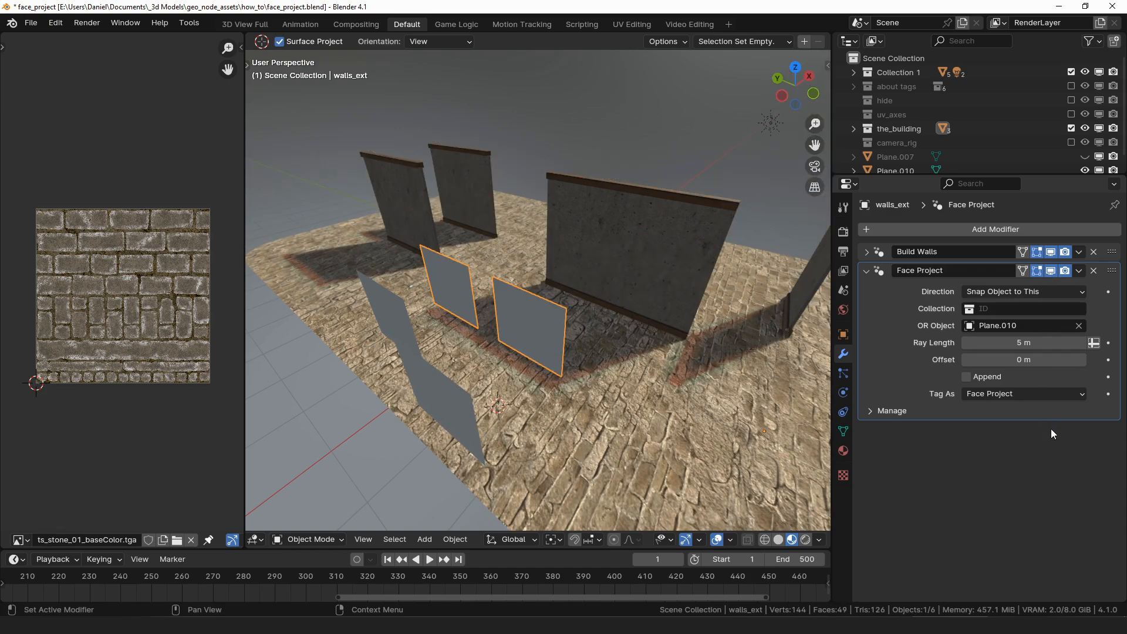
mouse_move(877, 402)
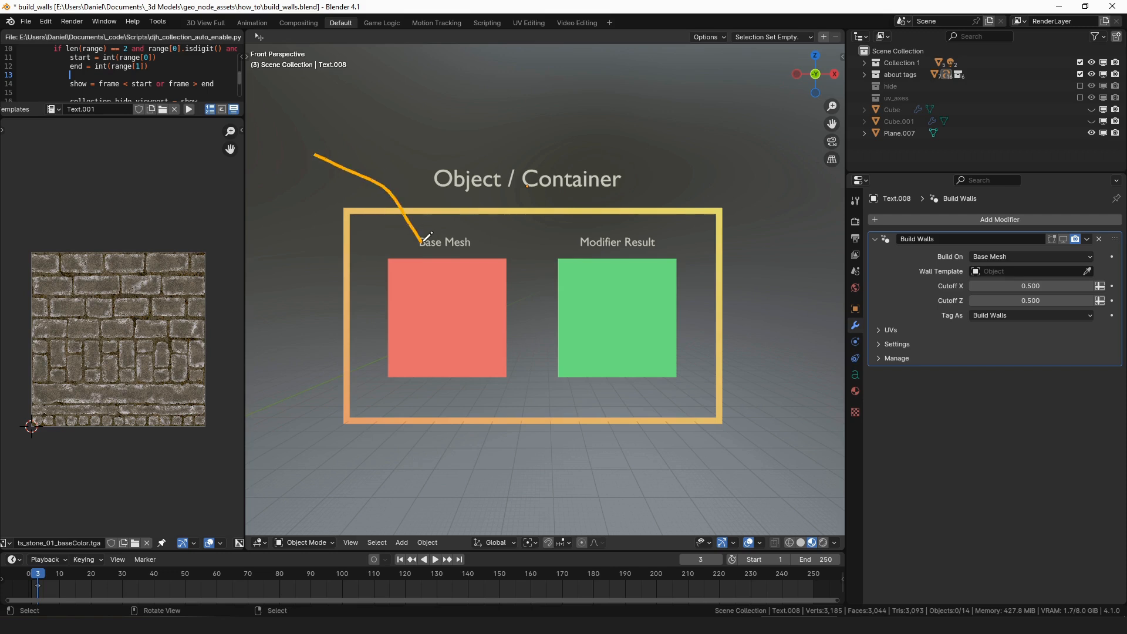
Turn on Append for walls_ext's Face Project modifier and choose the projected-face tag
click(1030, 272)
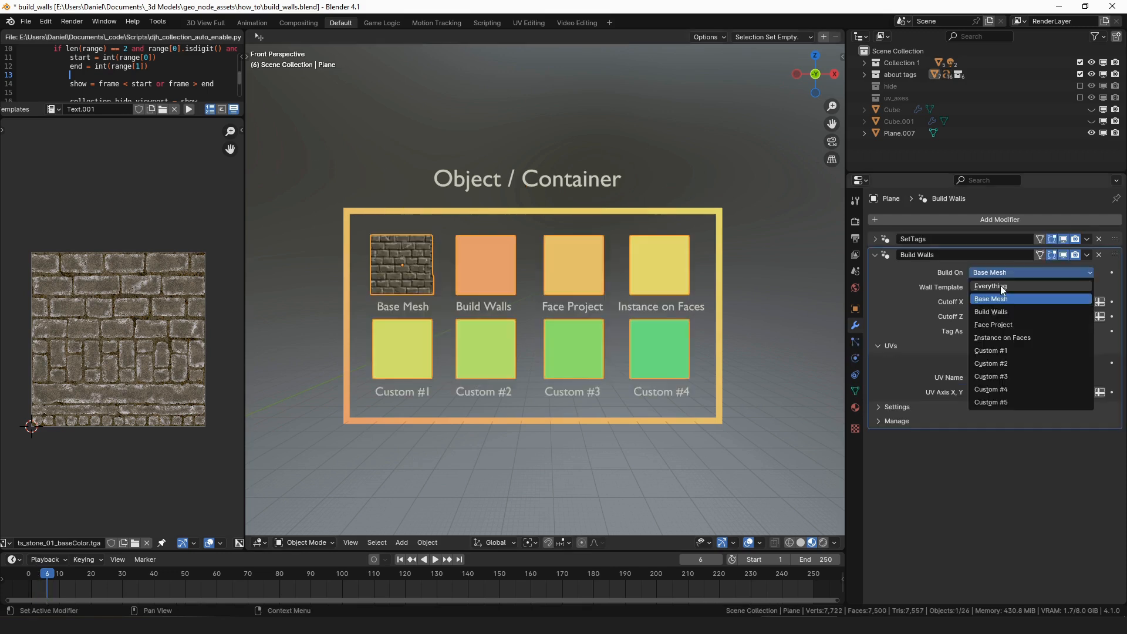
click(991, 298)
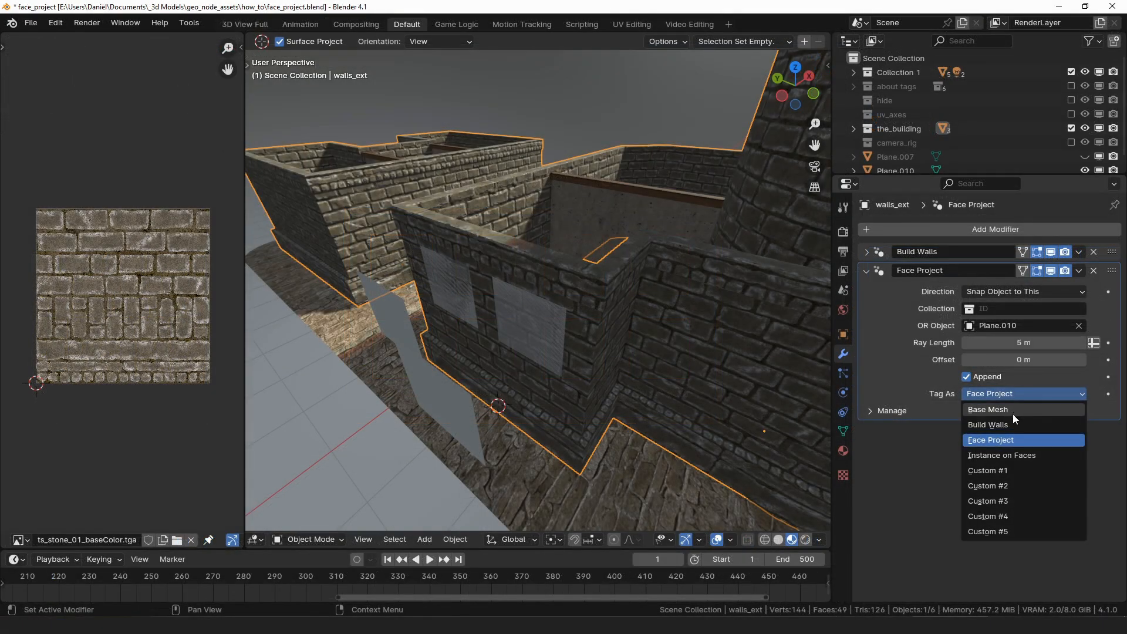
mouse_move(1008, 496)
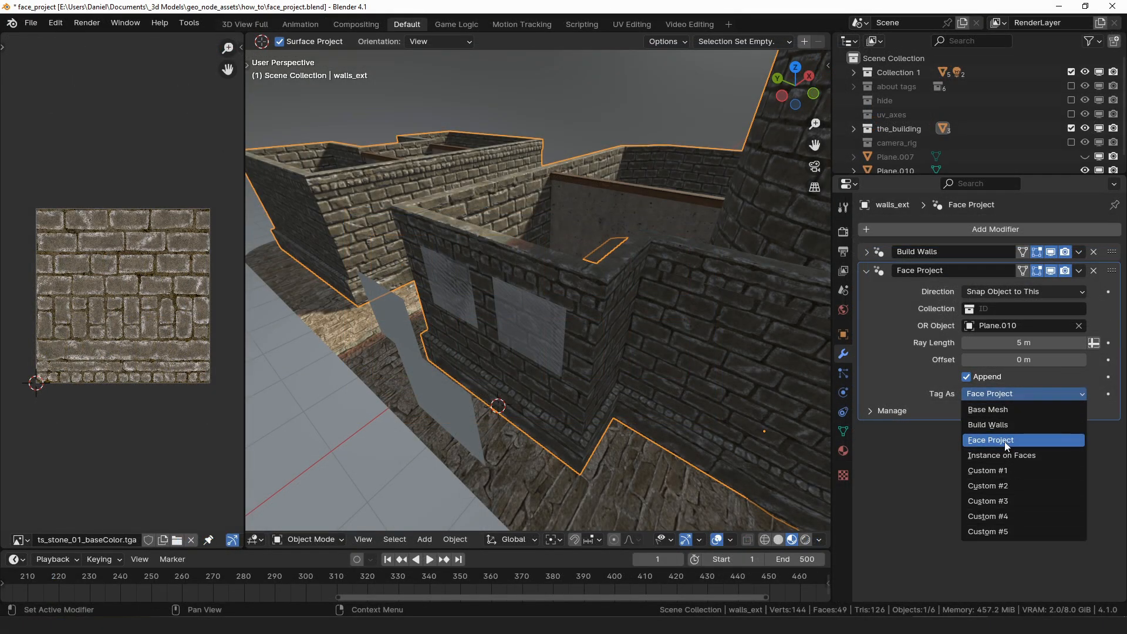
mouse_move(1016, 425)
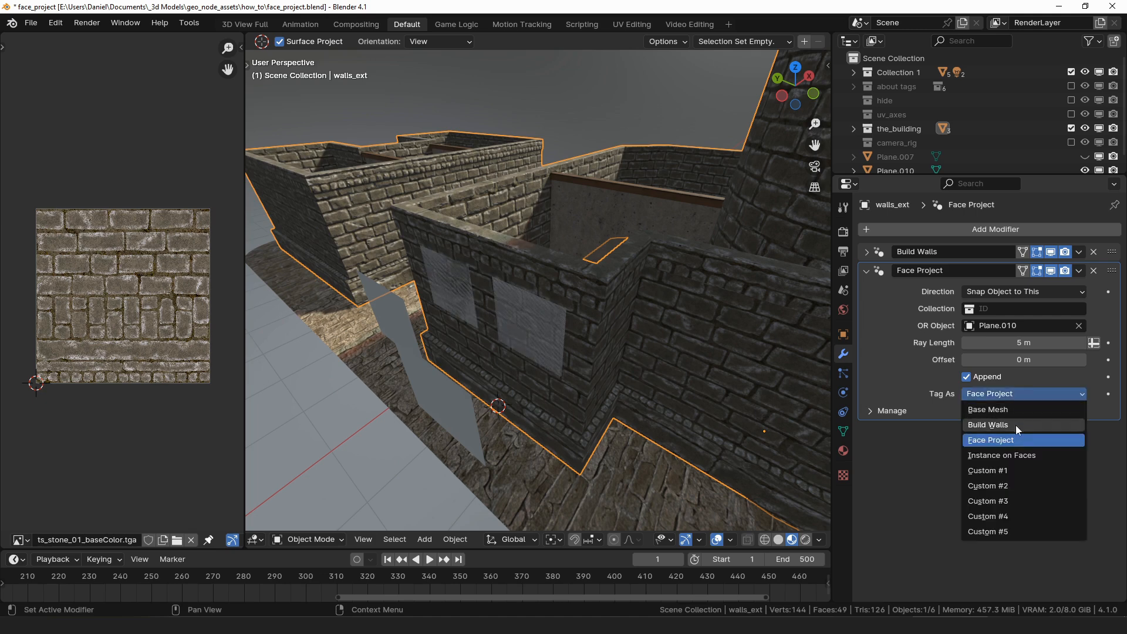
click(989, 470)
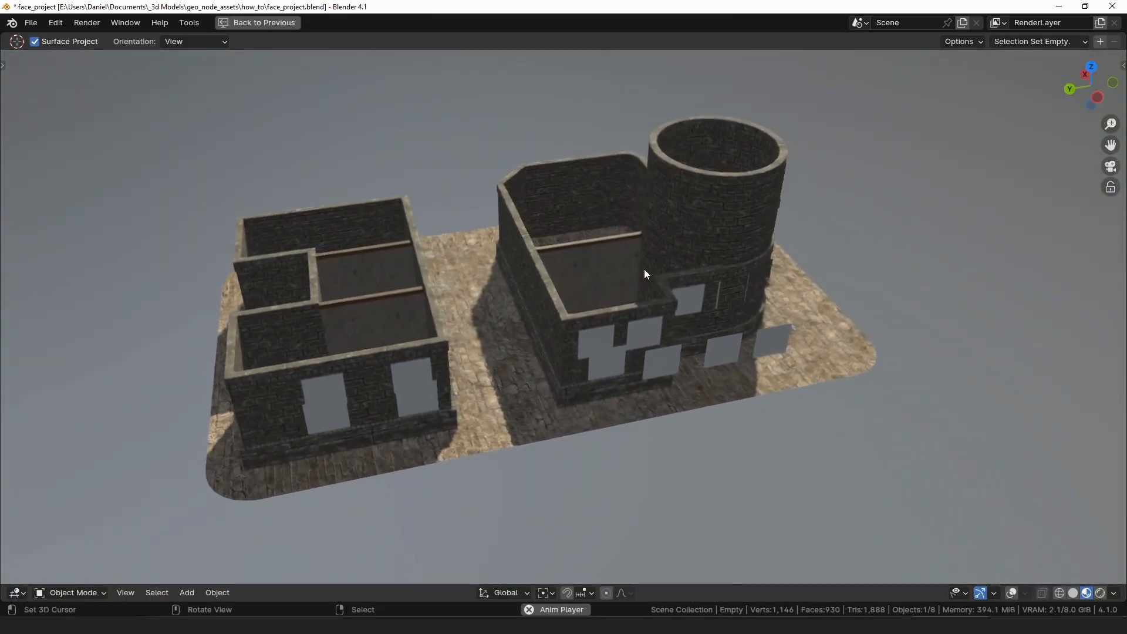
Orbit the fullscreen view around the building to inspect the grey window panels
drag(644, 274, 736, 497)
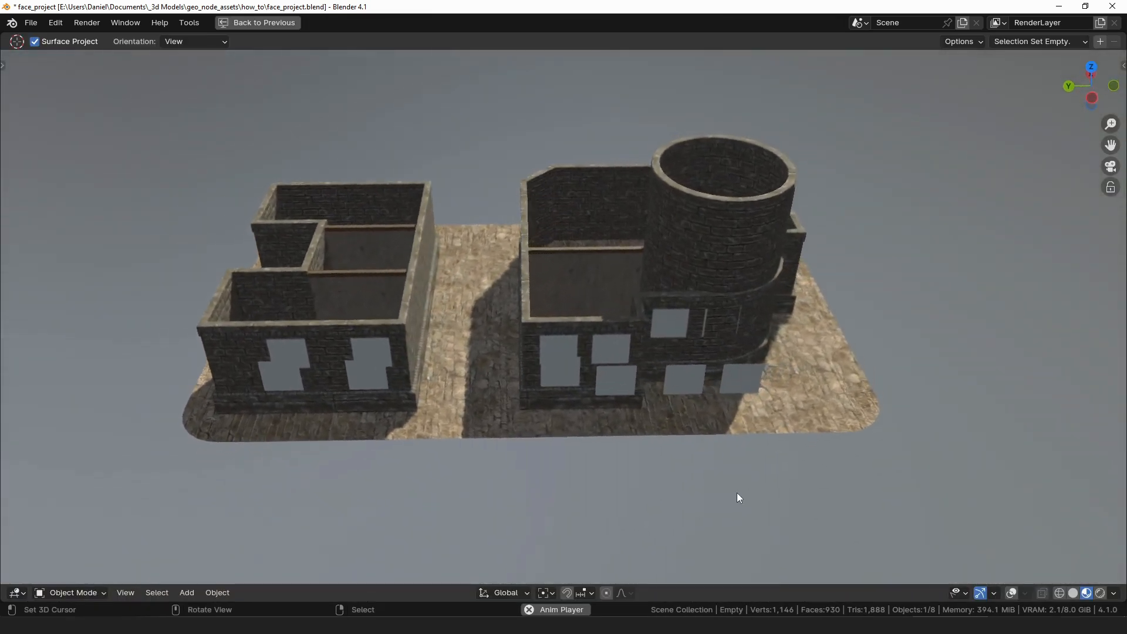